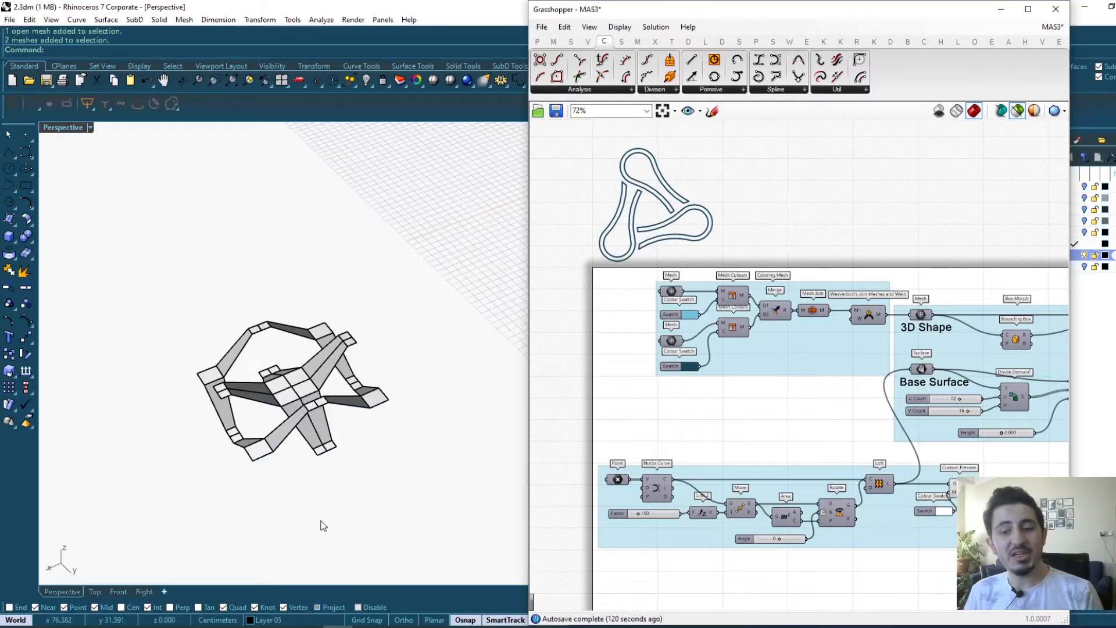
pyautogui.moveTo(397, 514)
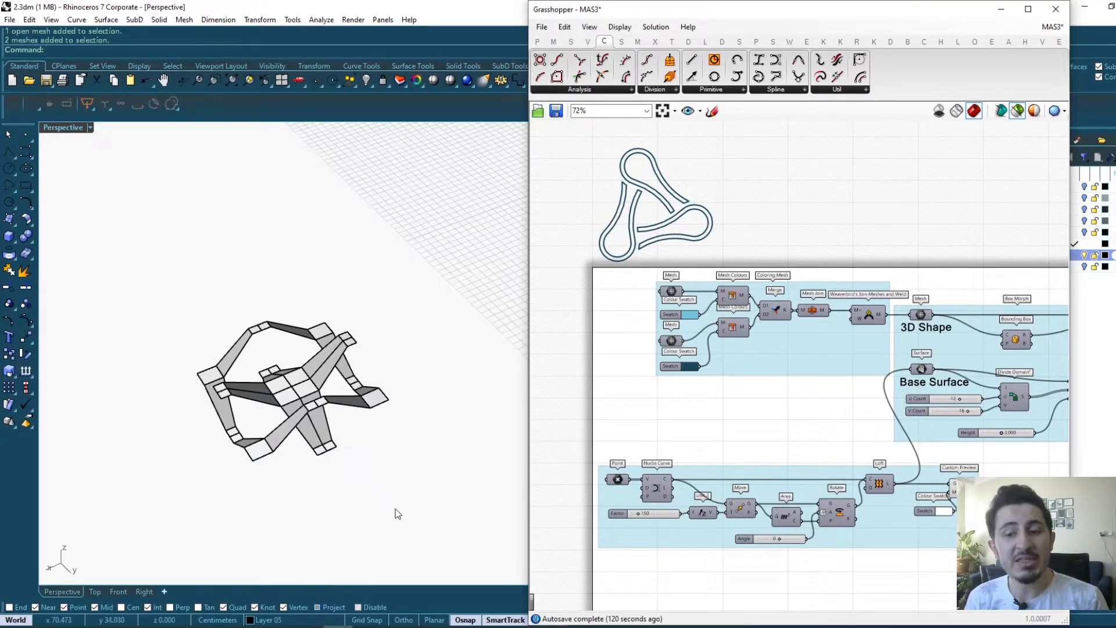
# Select the woven module mesh and orbit Perspective to inspect it from several sides.
pyautogui.click(299, 369)
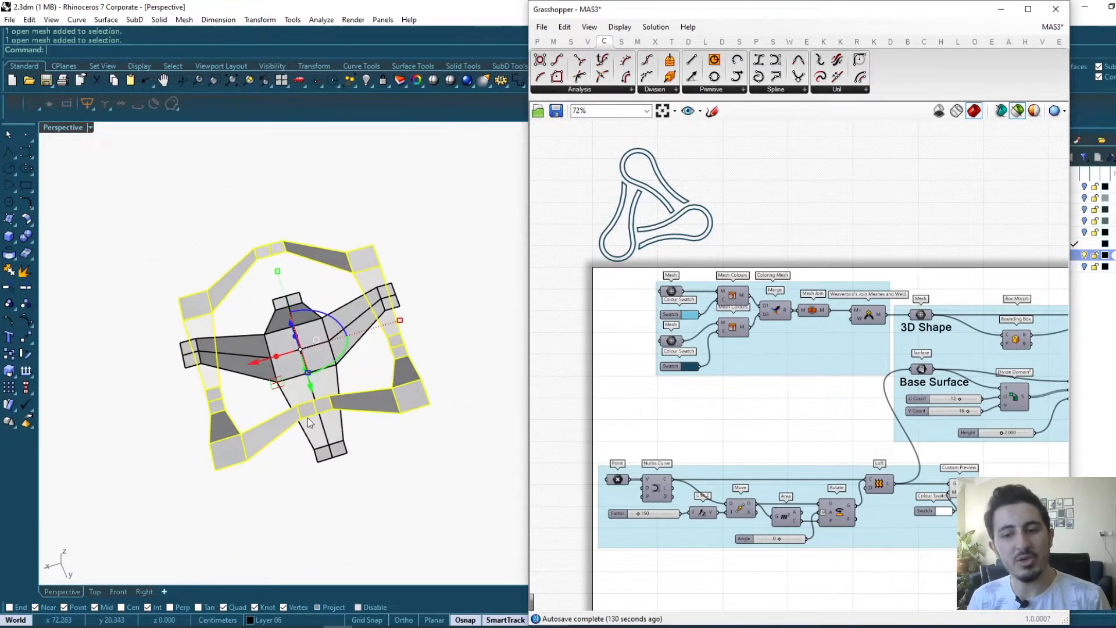
pyautogui.moveTo(386, 416)
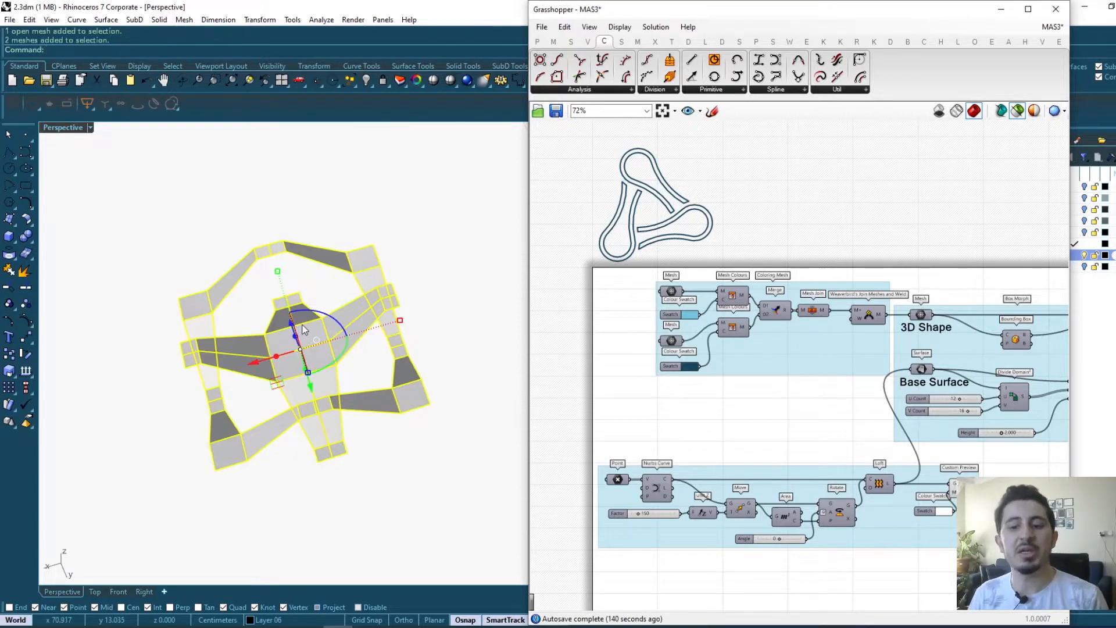
pyautogui.moveTo(381, 327)
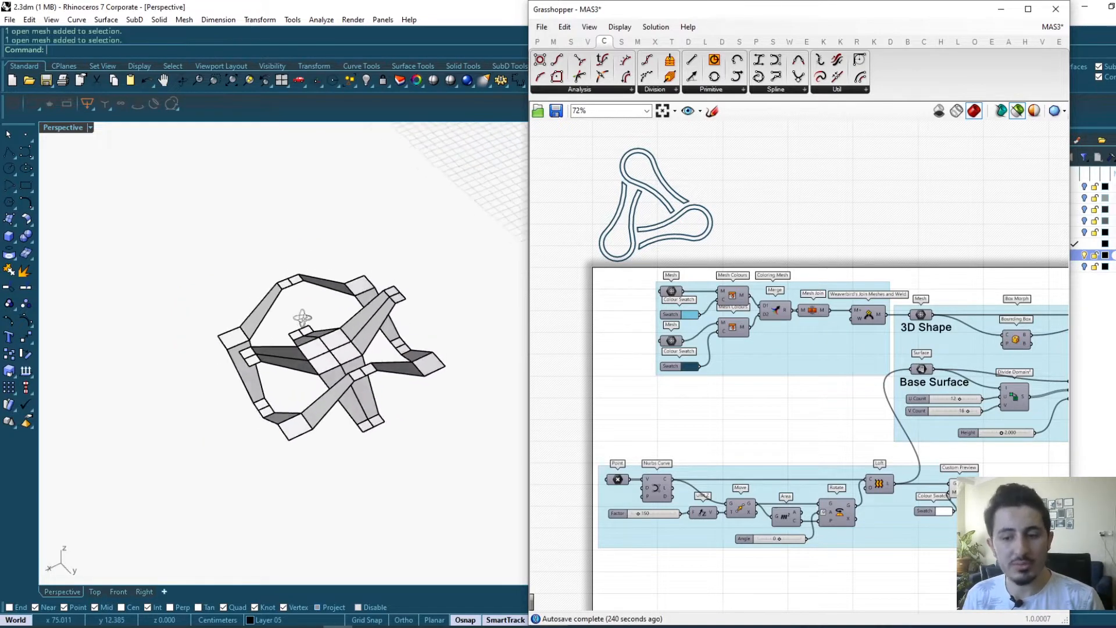
pyautogui.moveTo(301, 319); pyautogui.dragTo(340, 344)
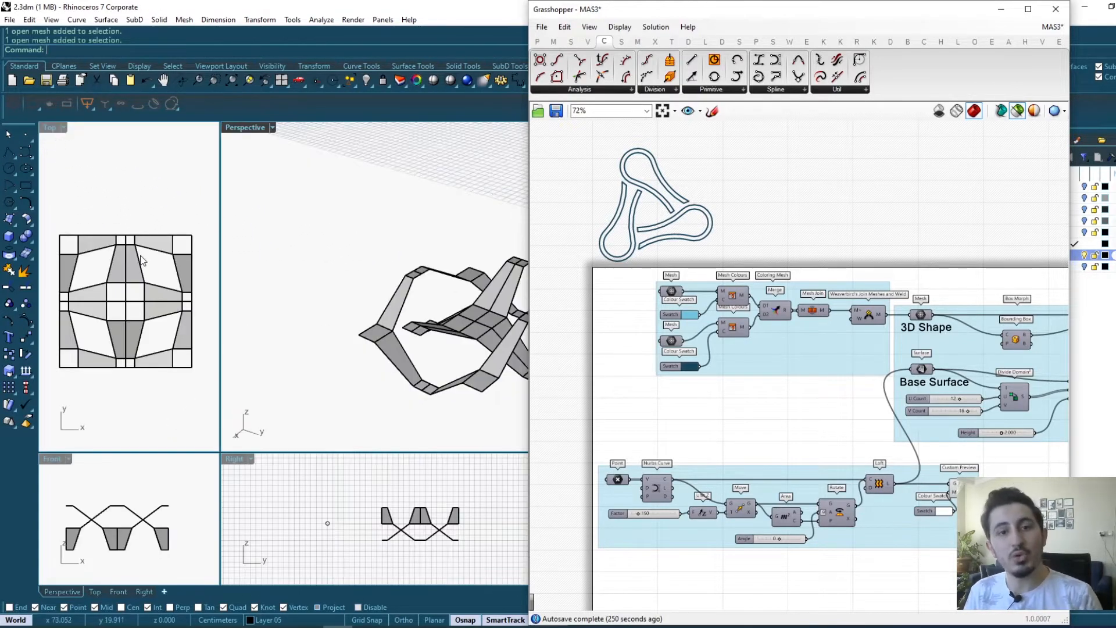
pyautogui.moveTo(131, 282)
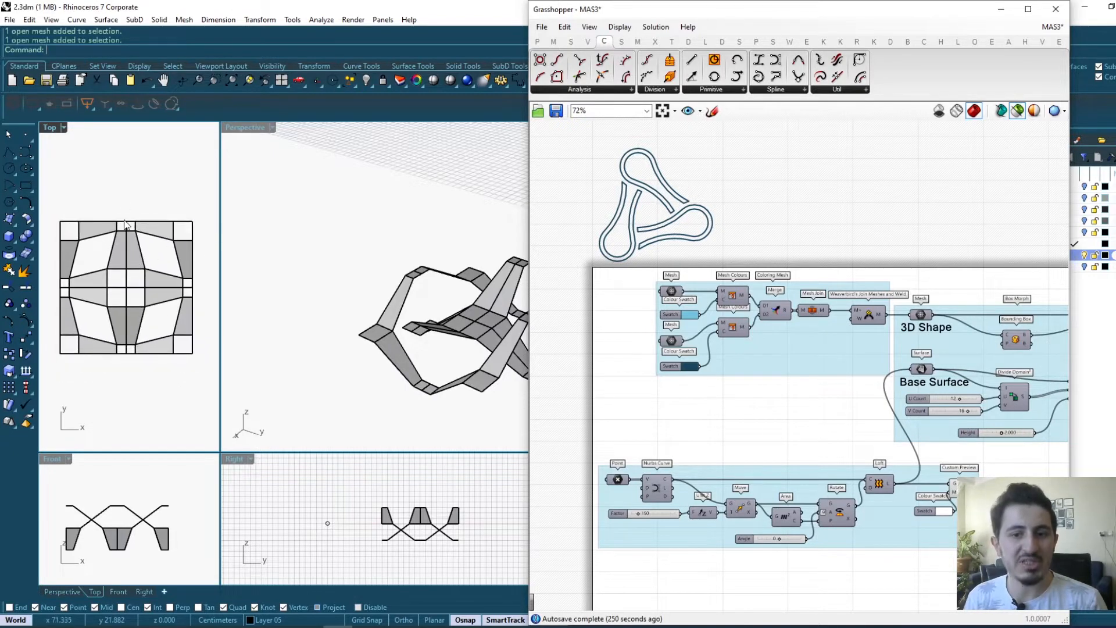
pyautogui.moveTo(199, 290)
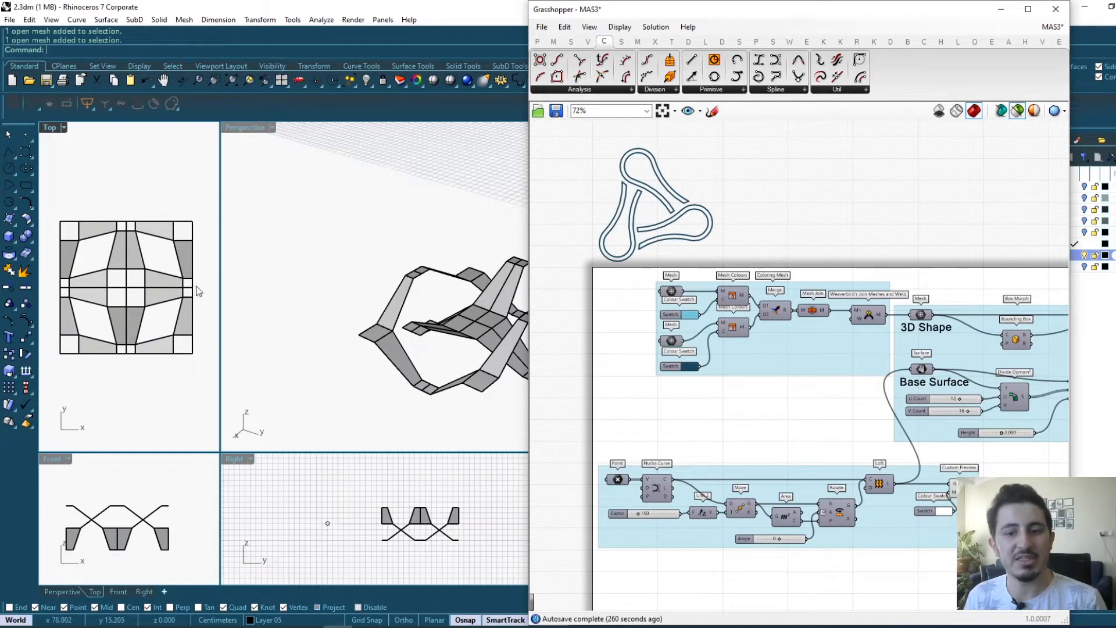
pyautogui.moveTo(142, 242)
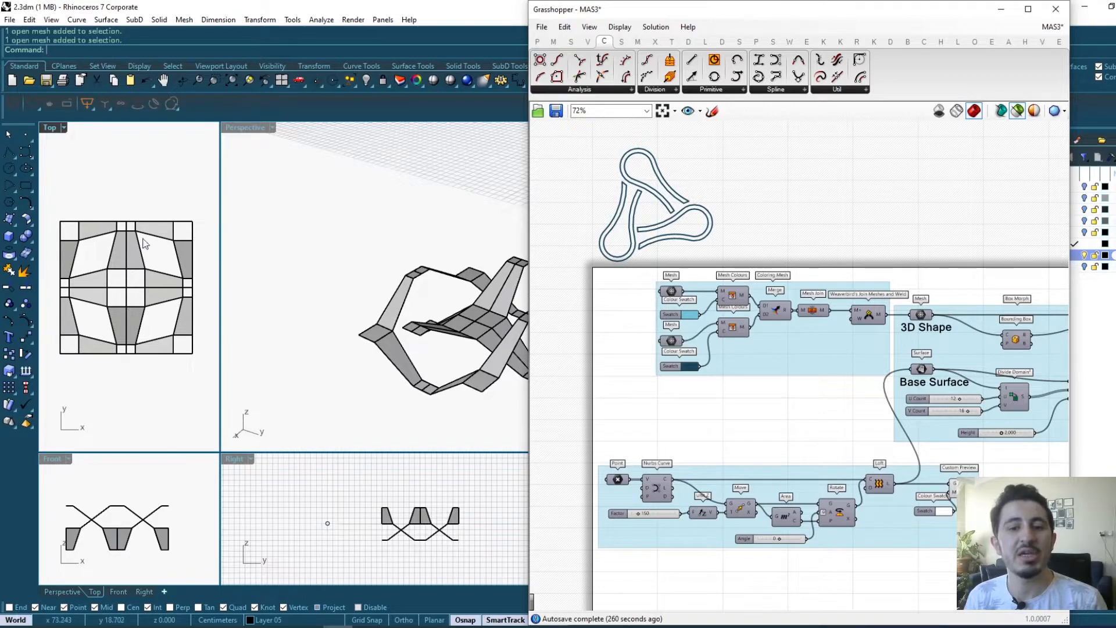
pyautogui.moveTo(186, 294)
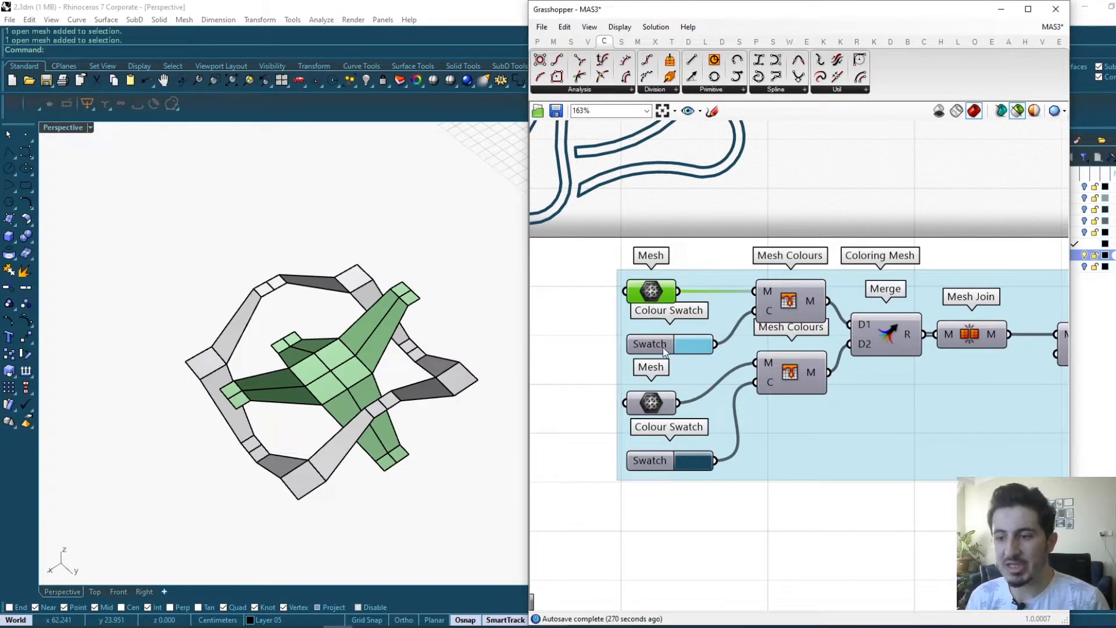
pyautogui.moveTo(774, 360)
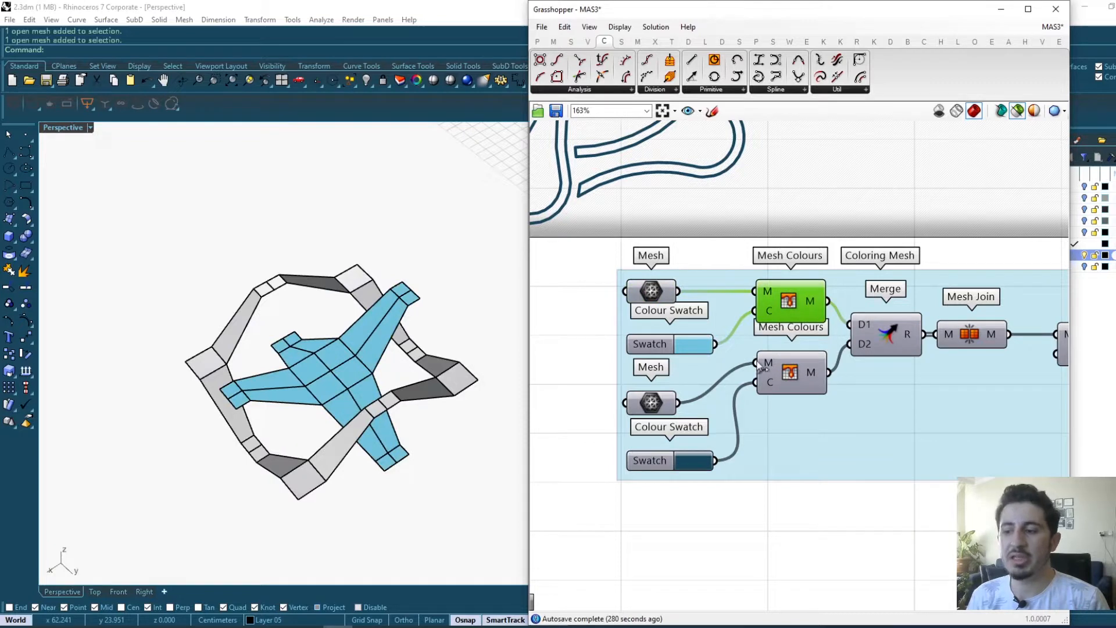
# Preview the joined module mesh with light blue inner star and dark blue outer ring.
pyautogui.click(790, 372)
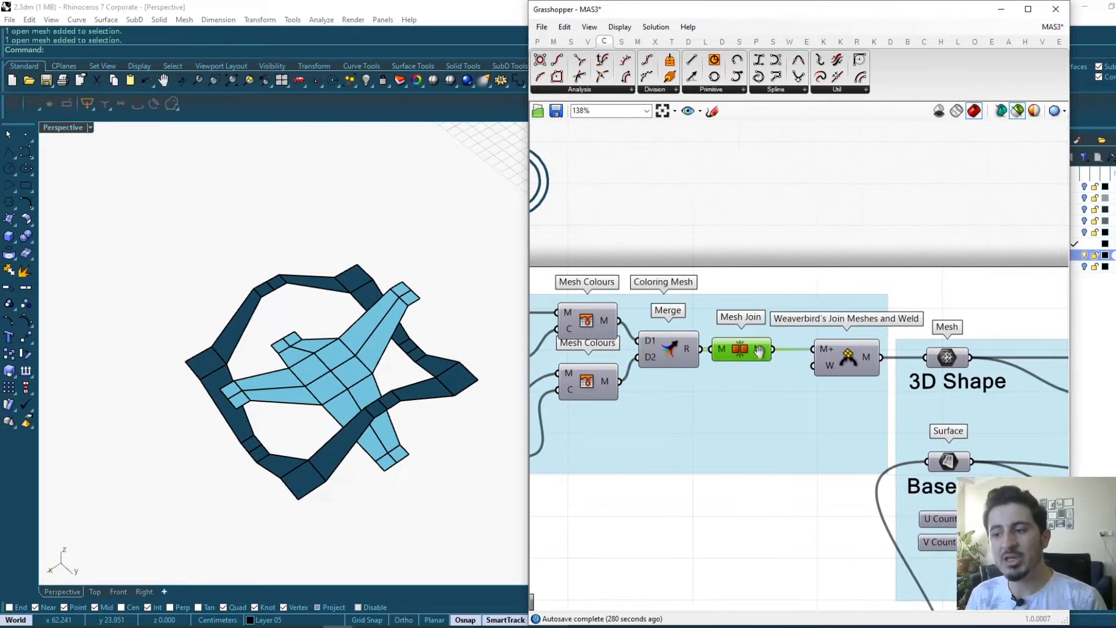
pyautogui.moveTo(757, 349)
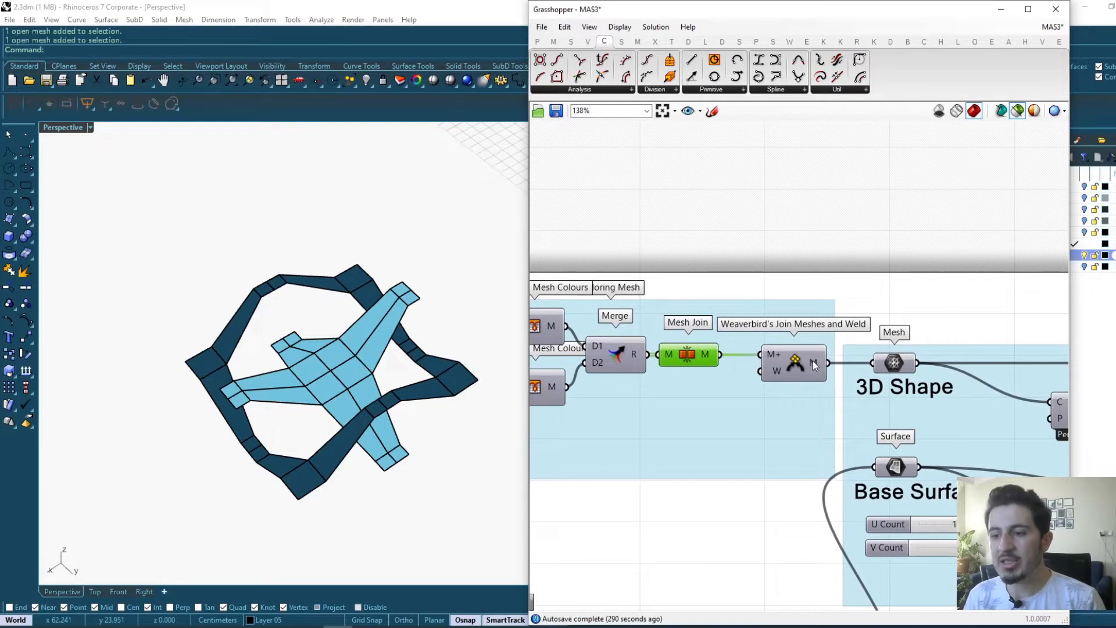
pyautogui.moveTo(795, 363)
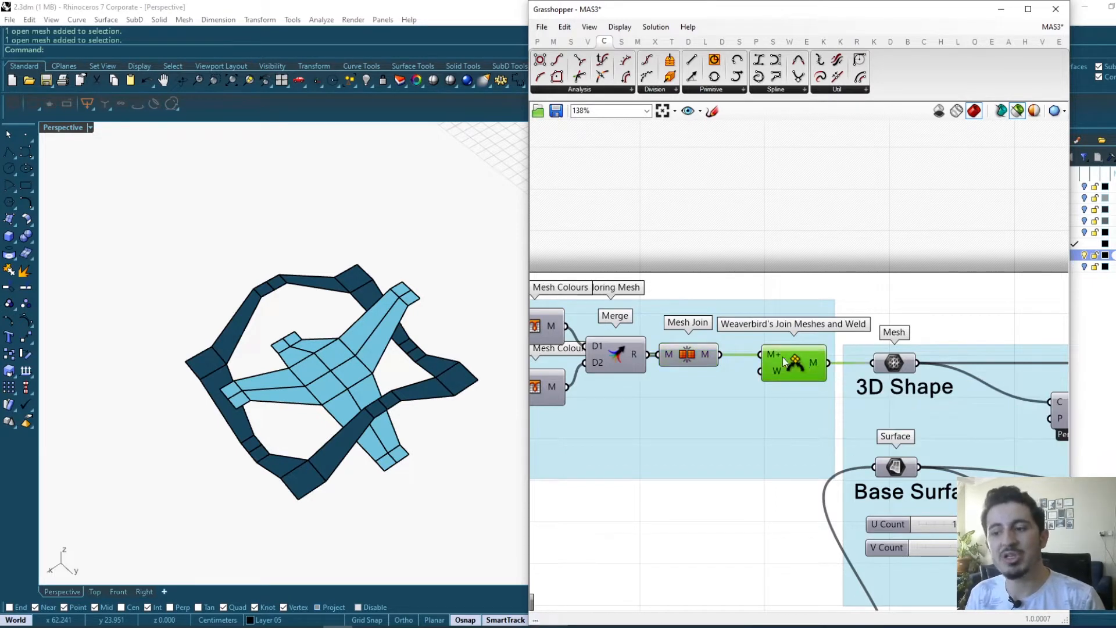
pyautogui.moveTo(812, 363)
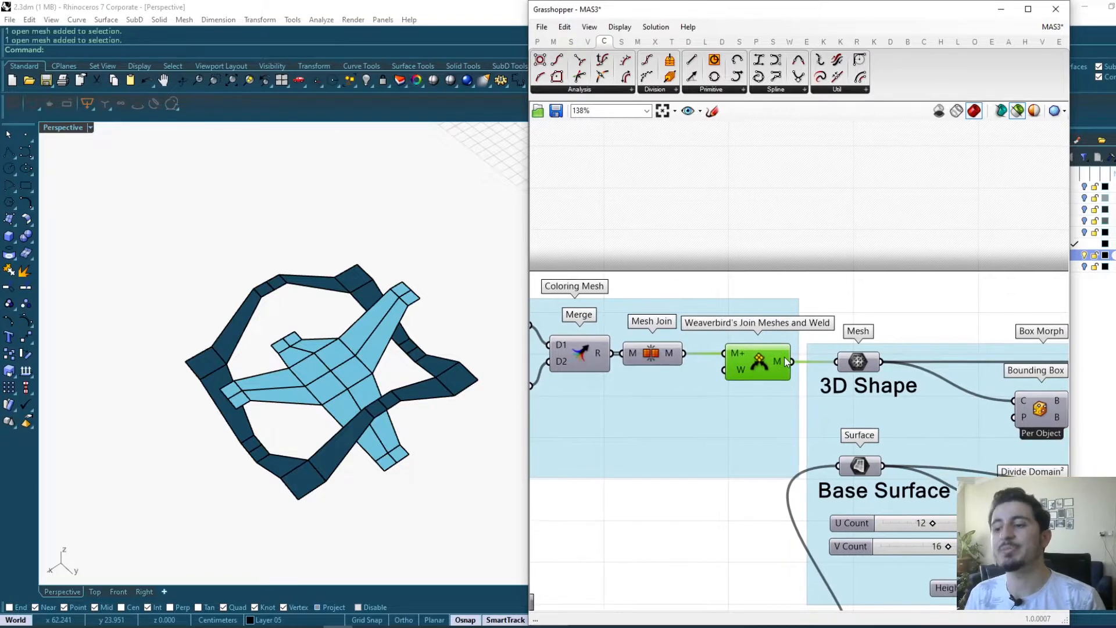
pyautogui.moveTo(777, 362)
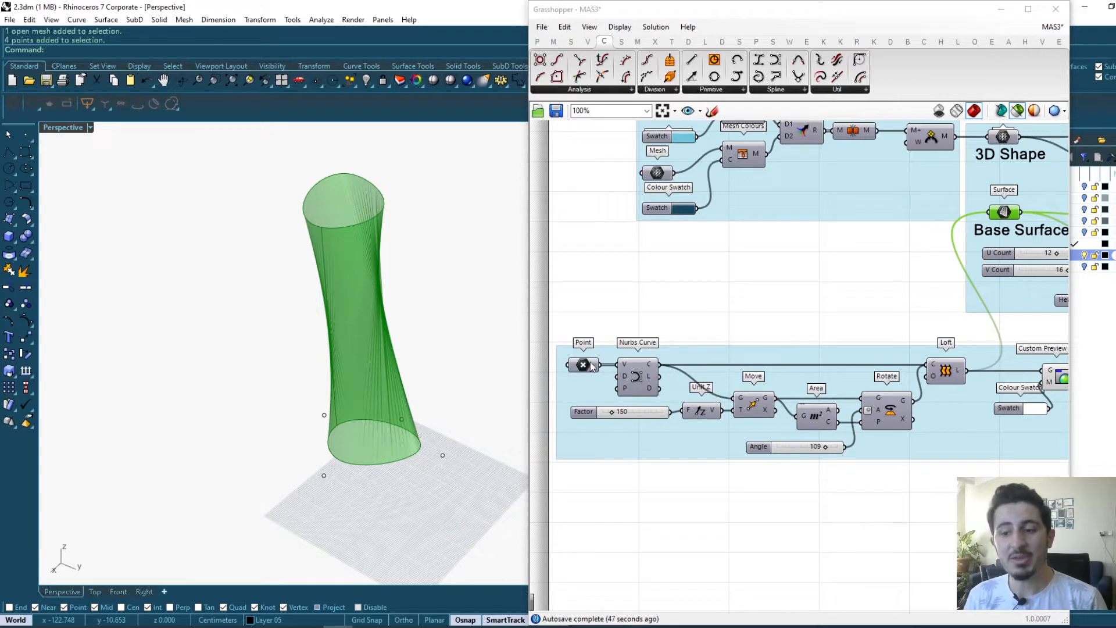
# Highlight the four base points the twisted tower surface is lofted from.
pyautogui.click(582, 364)
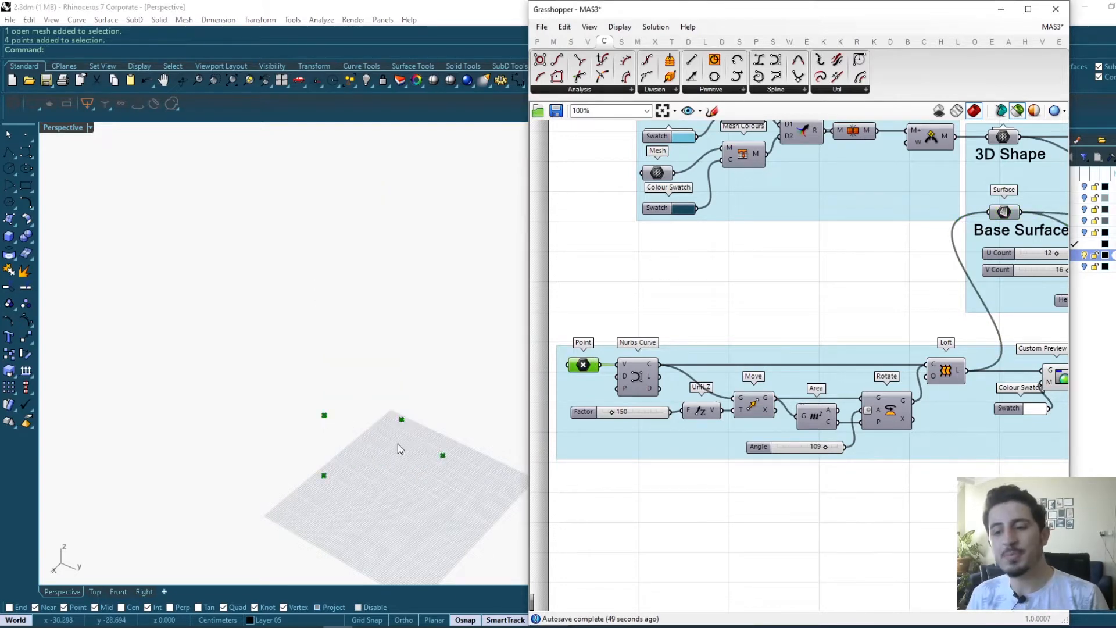
pyautogui.moveTo(637, 373)
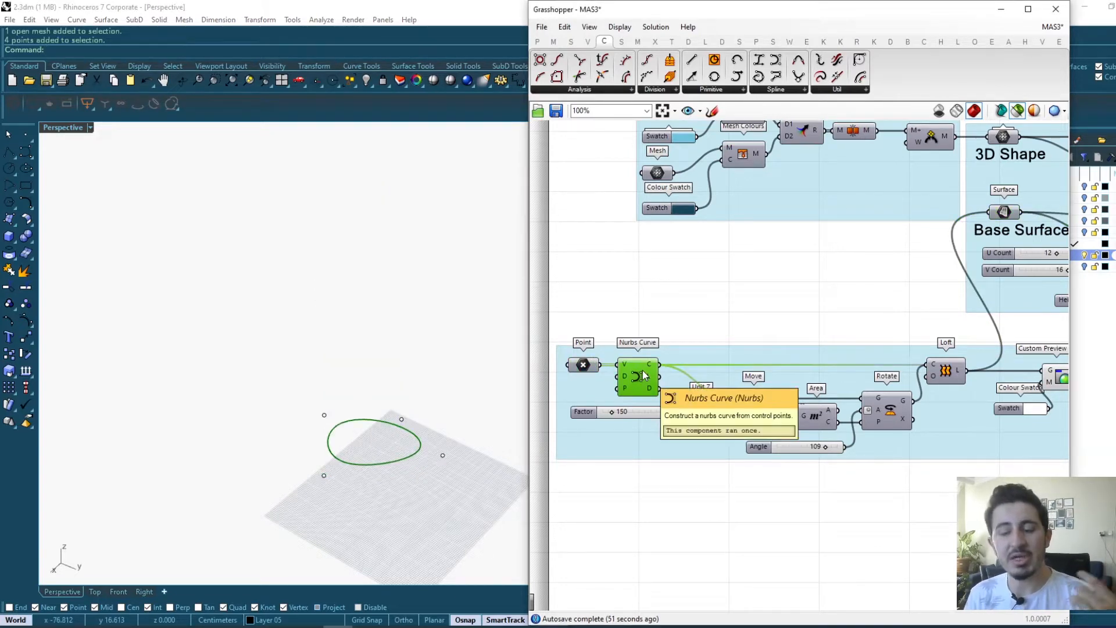
pyautogui.moveTo(821, 416)
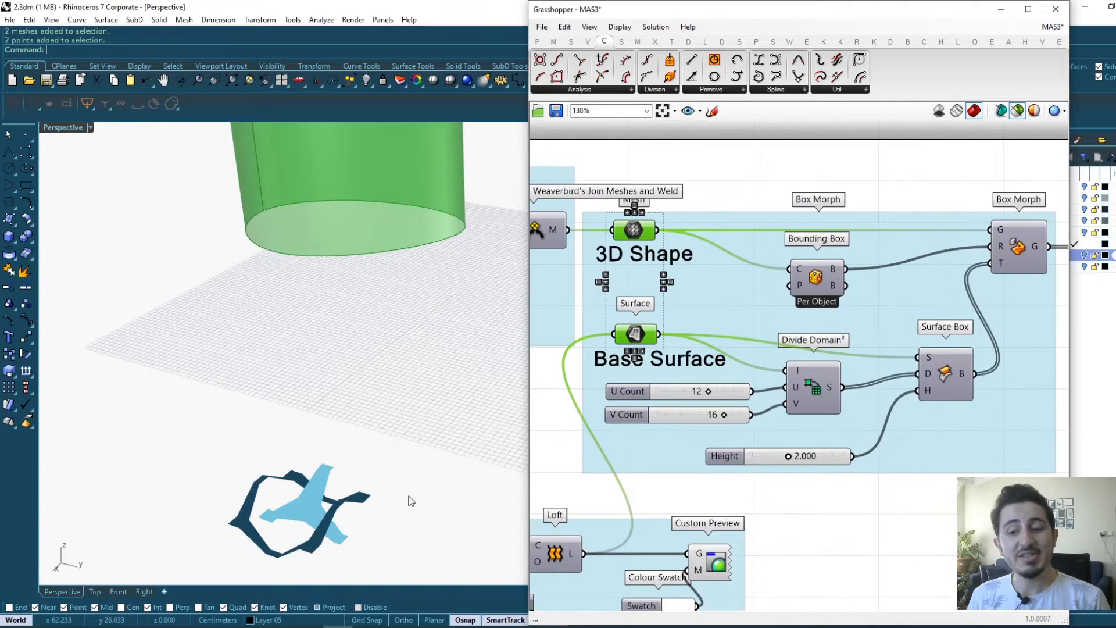
pyautogui.moveTo(267, 481)
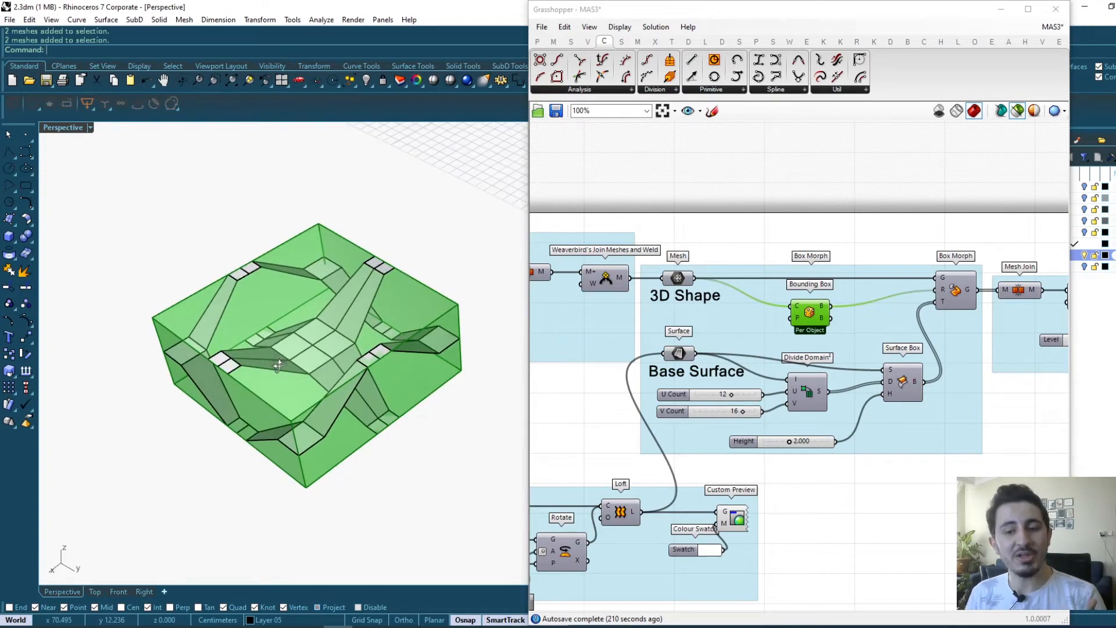
# Highlight the module mesh inside its green per-object bounding box used as morph reference.
pyautogui.scroll(3)
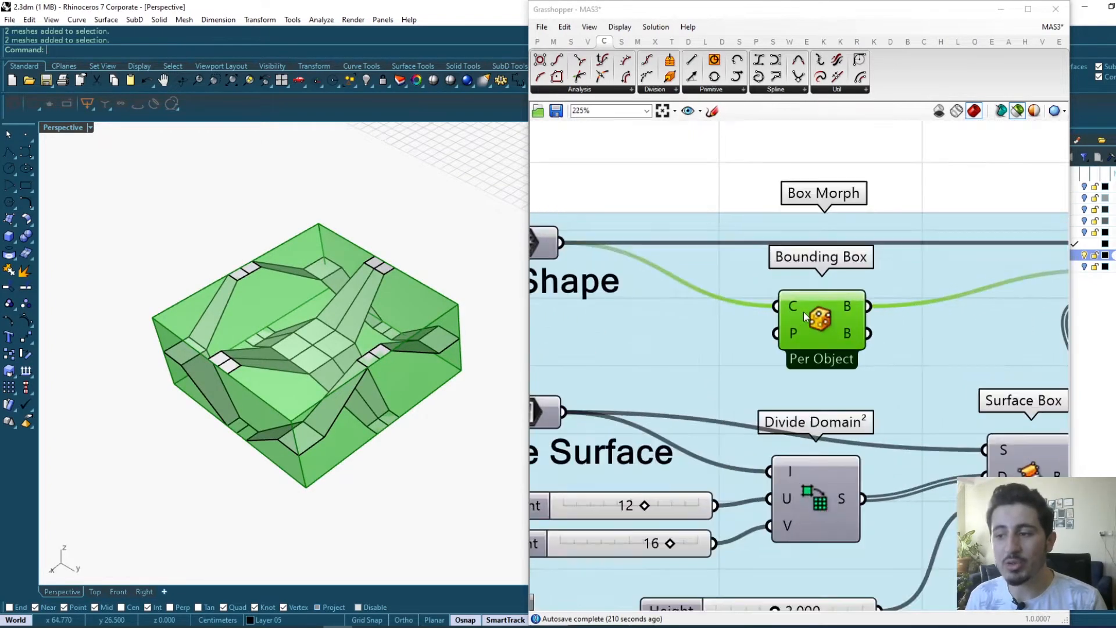
pyautogui.scroll(-3)
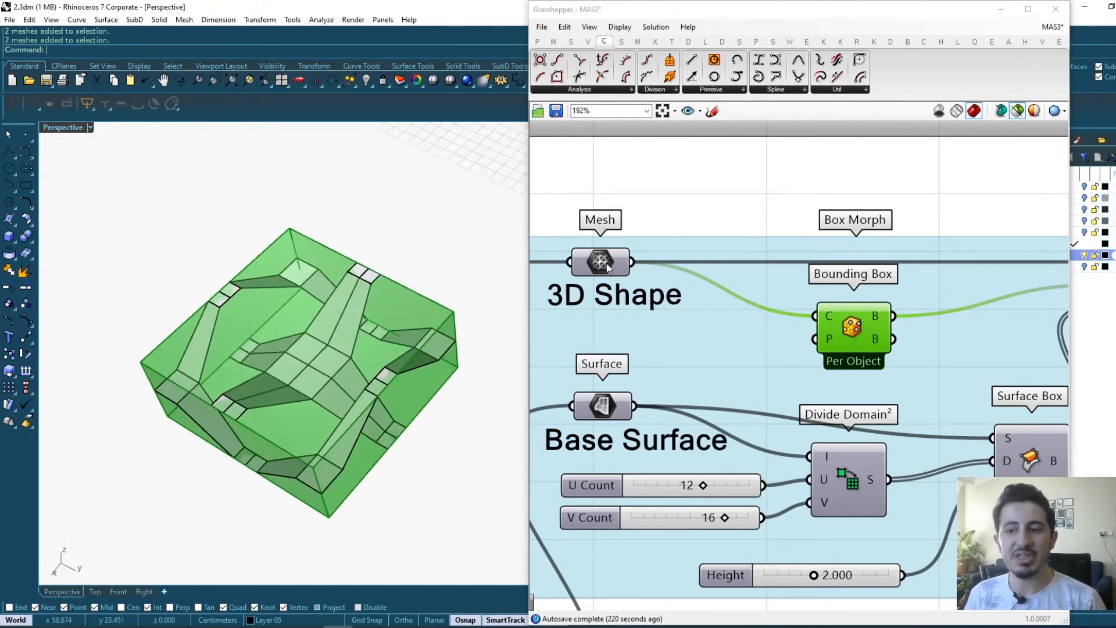
pyautogui.click(600, 261)
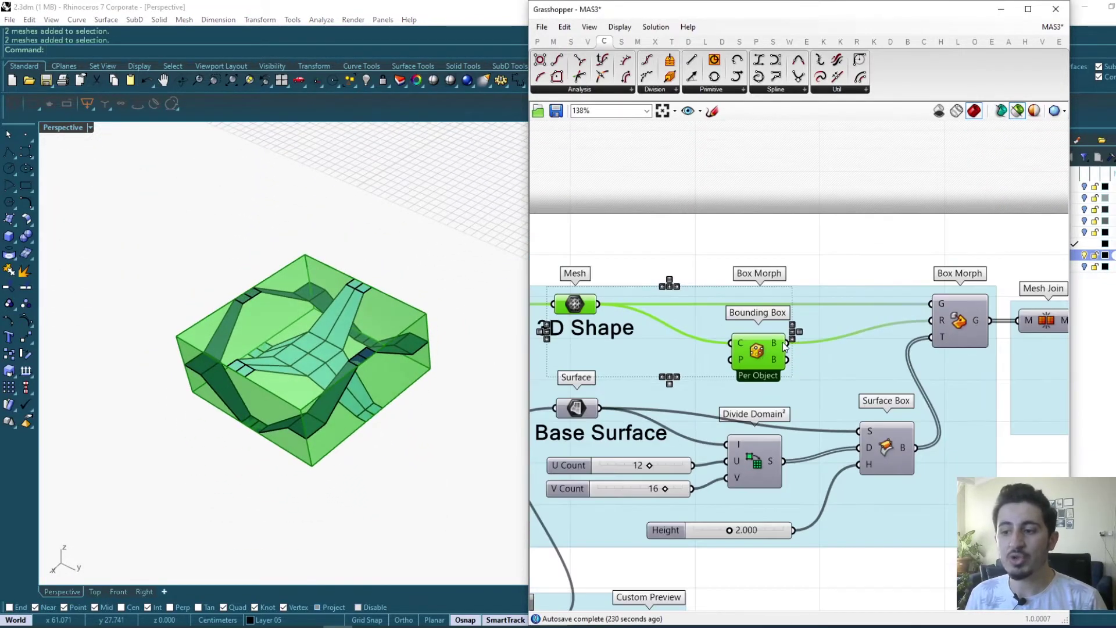
pyautogui.moveTo(941, 321)
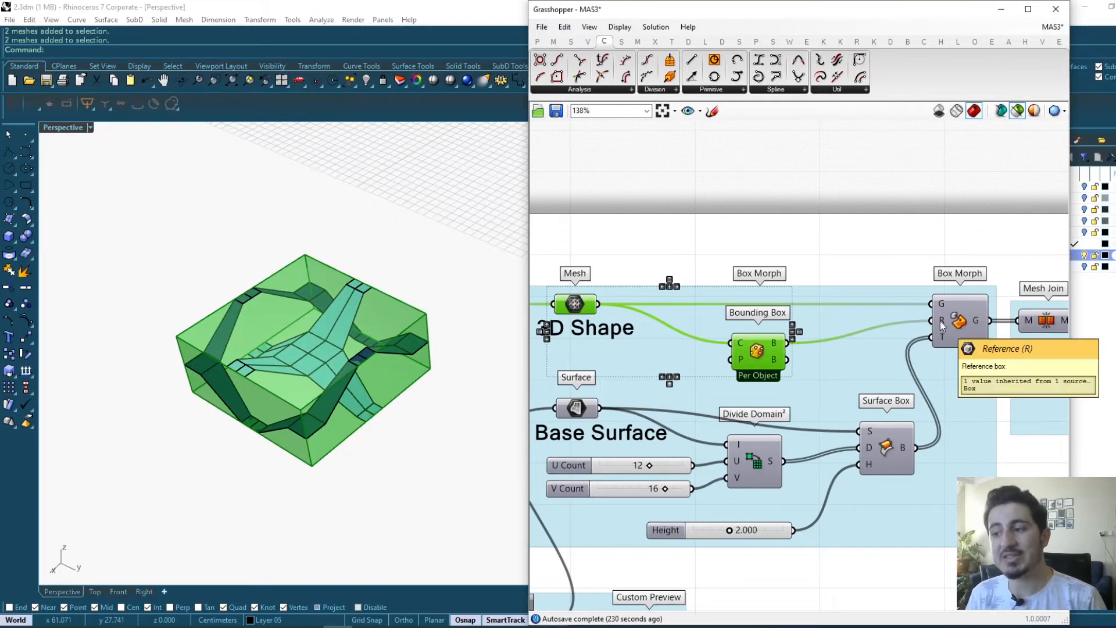
pyautogui.moveTo(956, 308)
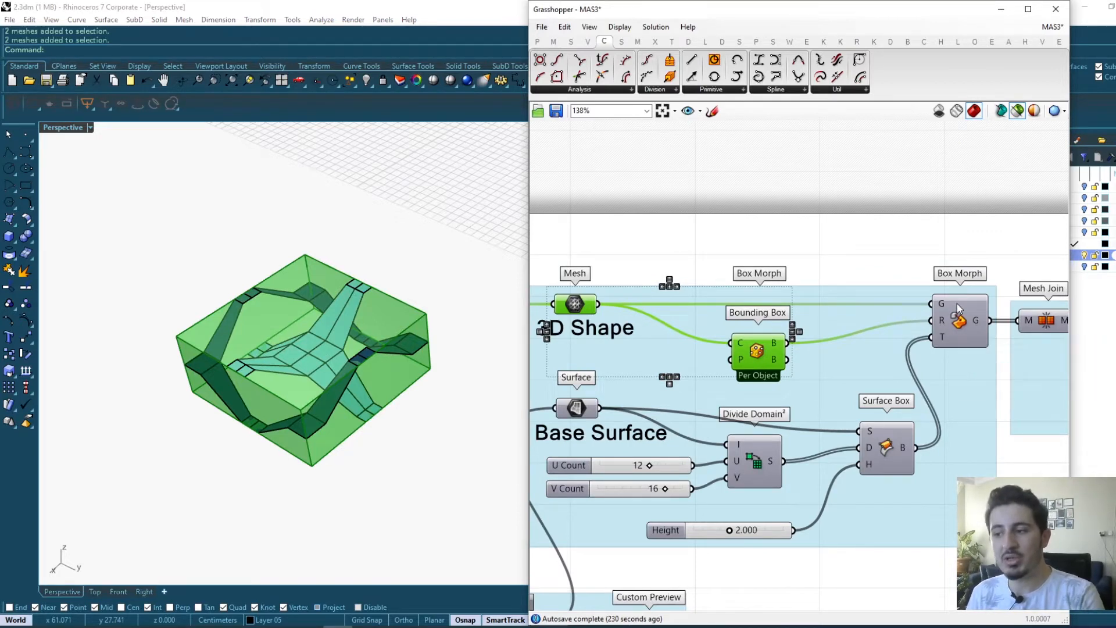
pyautogui.moveTo(965, 318)
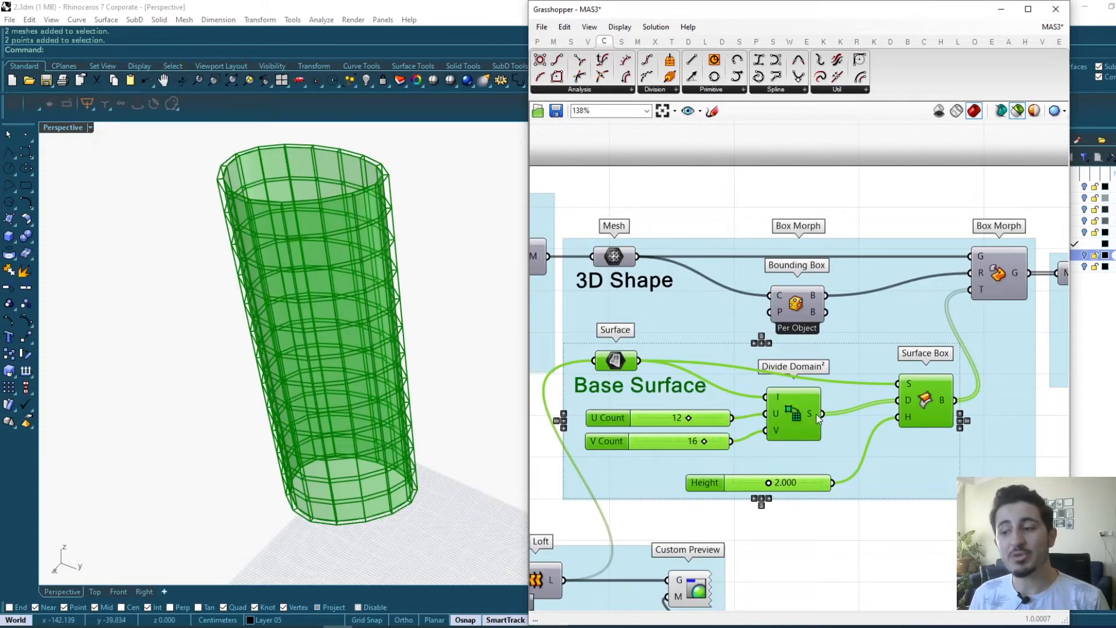
# Zoom in on the Surface Box grid of 12 by 16 boxes, 2.000 high, on the tower.
pyautogui.scroll(3)
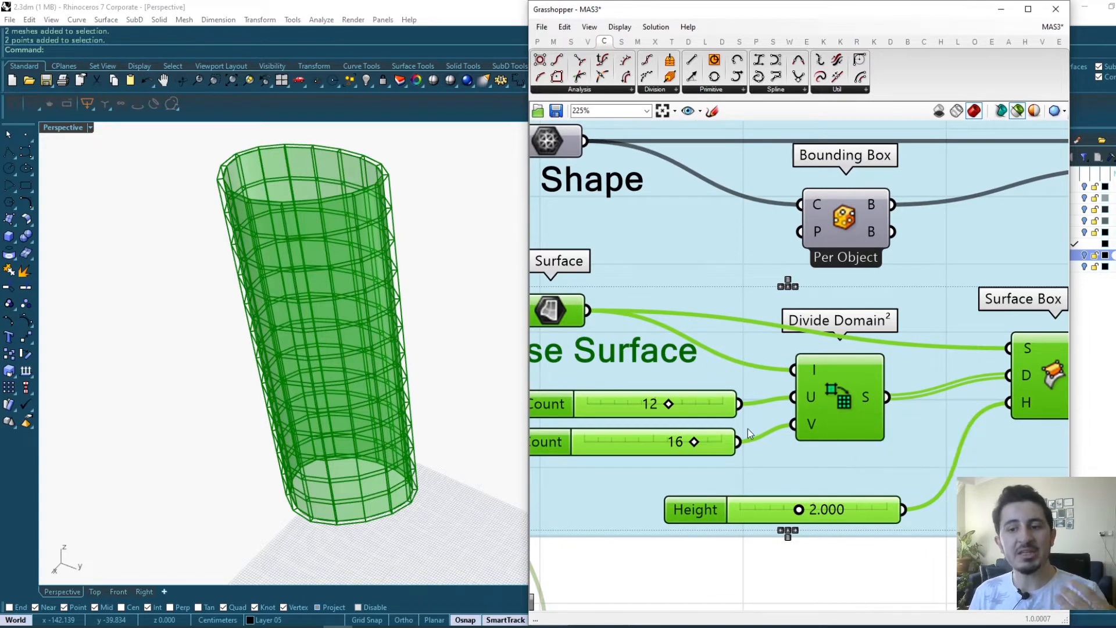
pyautogui.moveTo(751, 434)
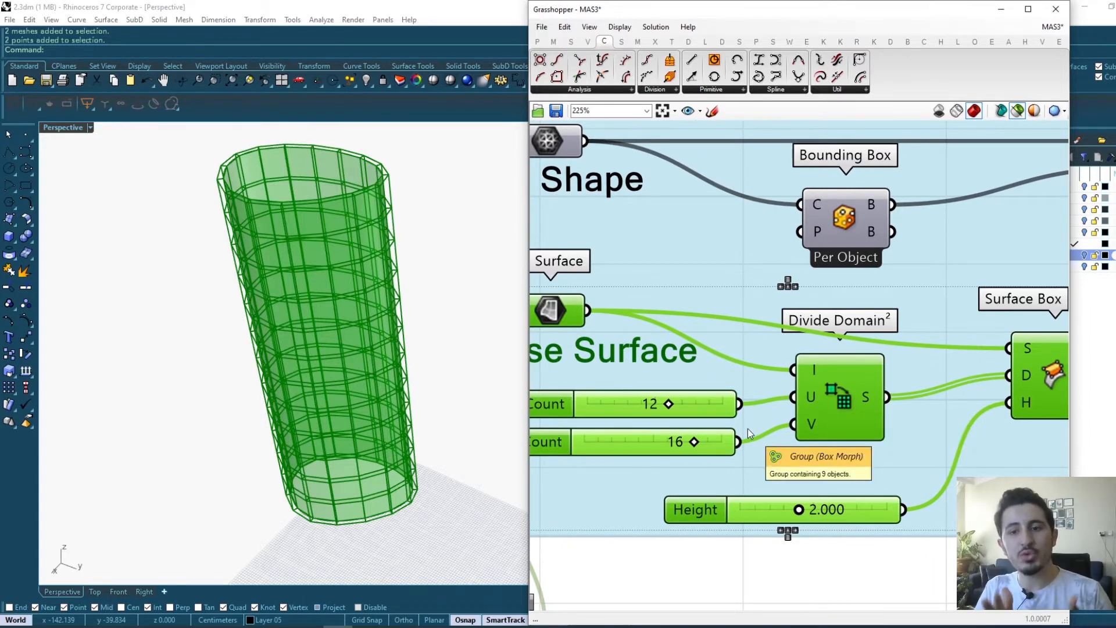
pyautogui.moveTo(662, 405)
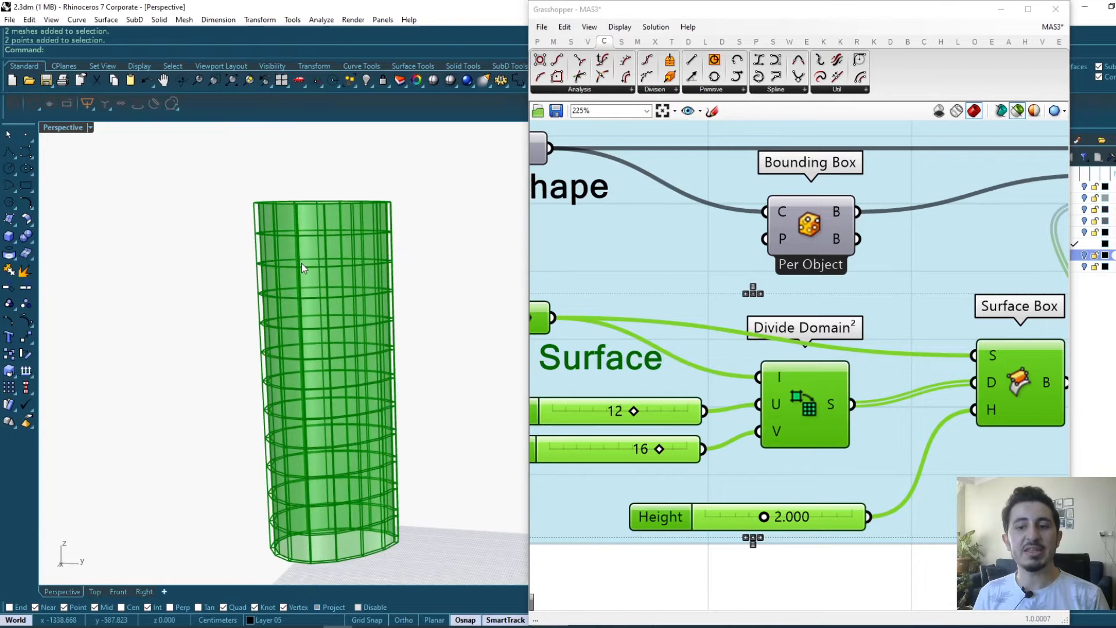
pyautogui.moveTo(220, 279)
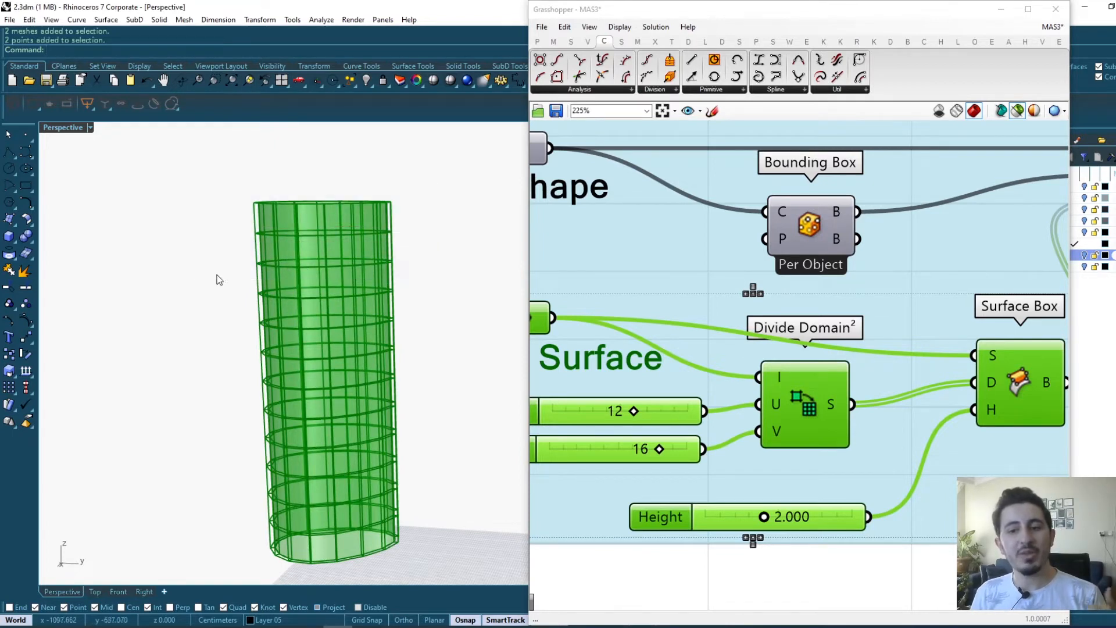
pyautogui.moveTo(329, 254)
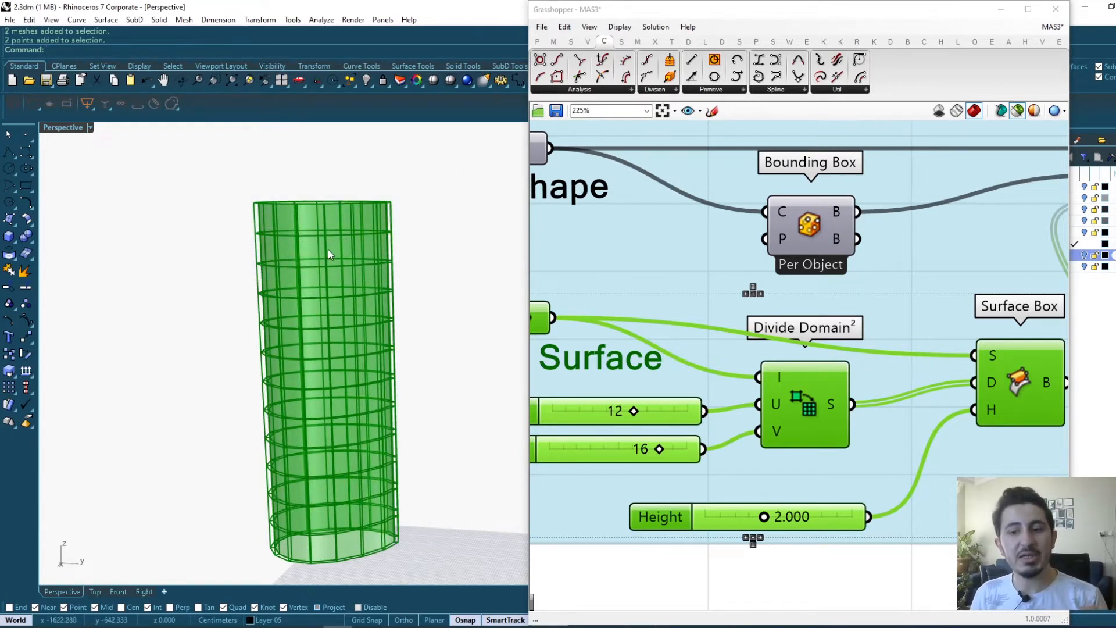
pyautogui.moveTo(305, 199)
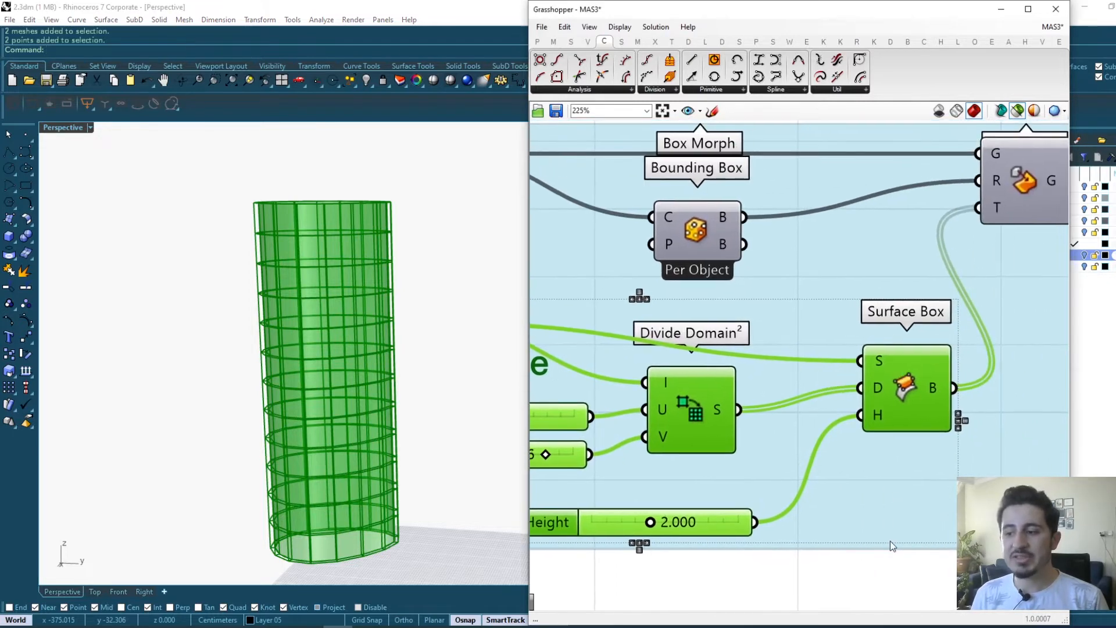
pyautogui.moveTo(914, 373)
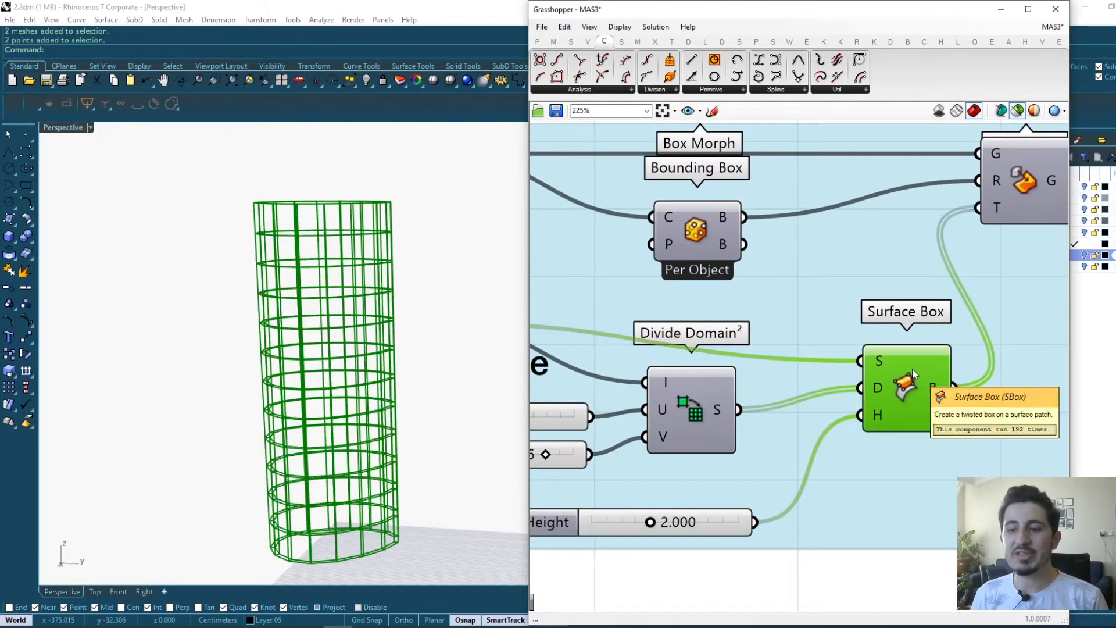
pyautogui.moveTo(798, 344)
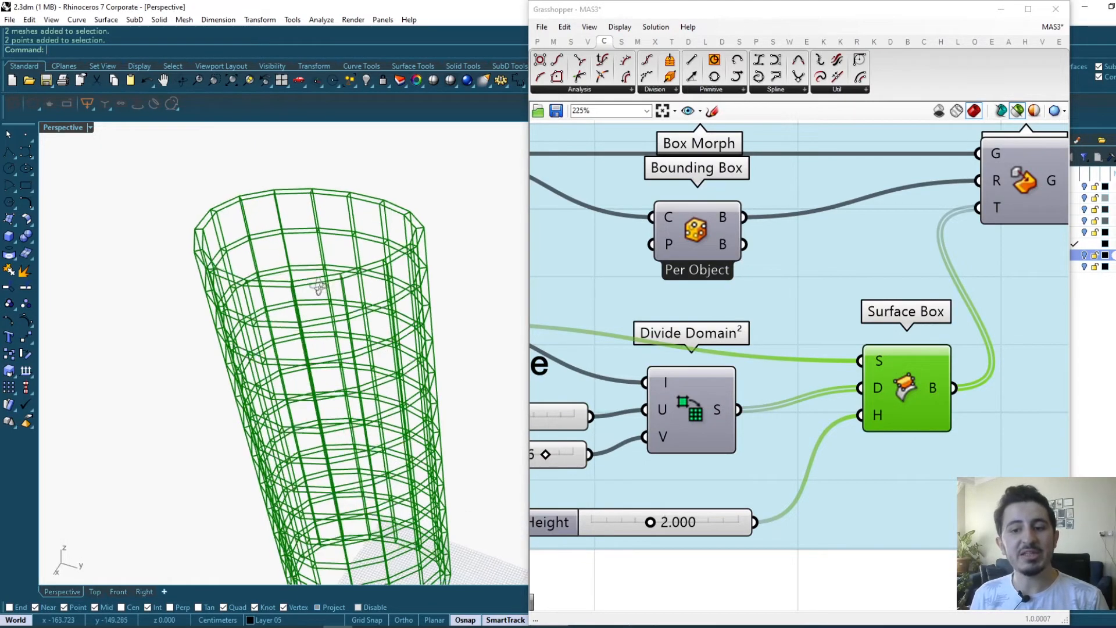
pyautogui.scroll(3)
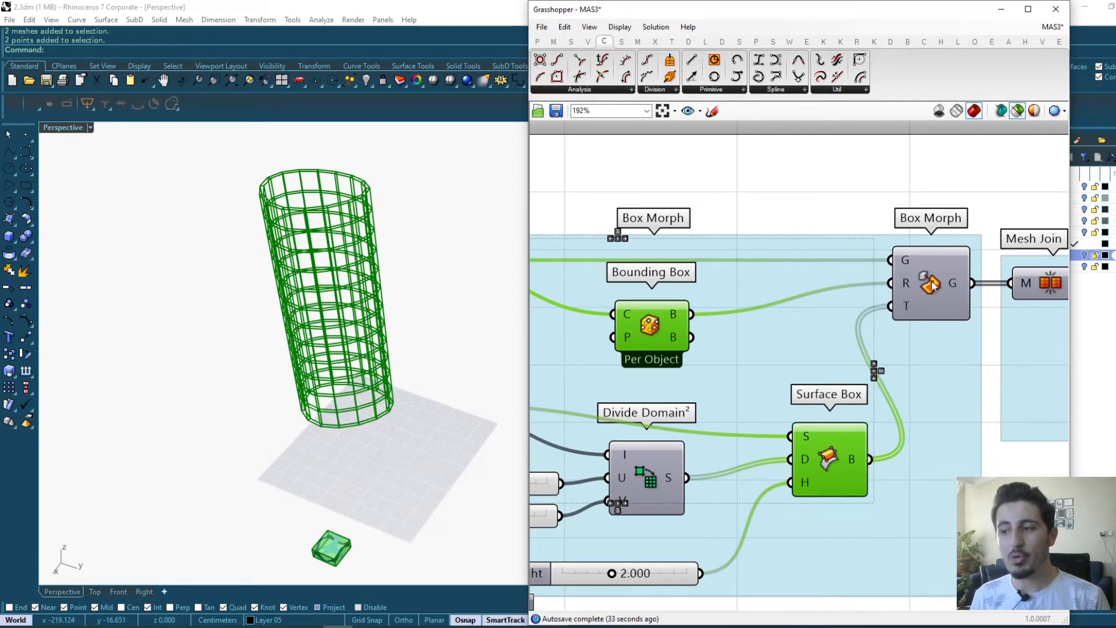
# Preview the Box Morph result repeating the module into every tower grid box as one joined lattice.
pyautogui.scroll(-3)
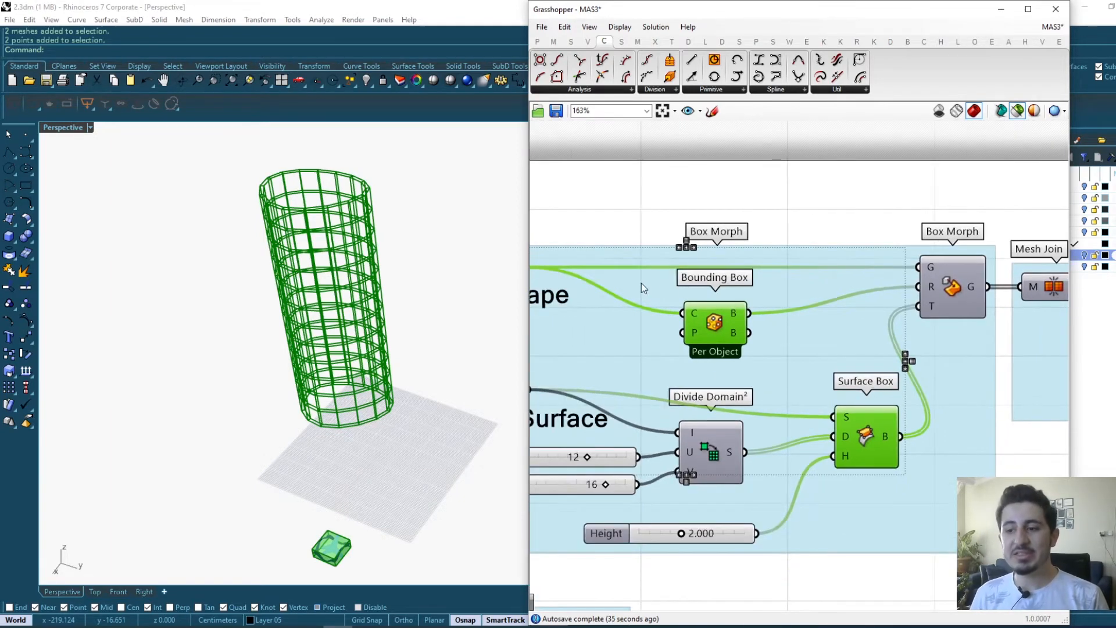
pyautogui.scroll(-3)
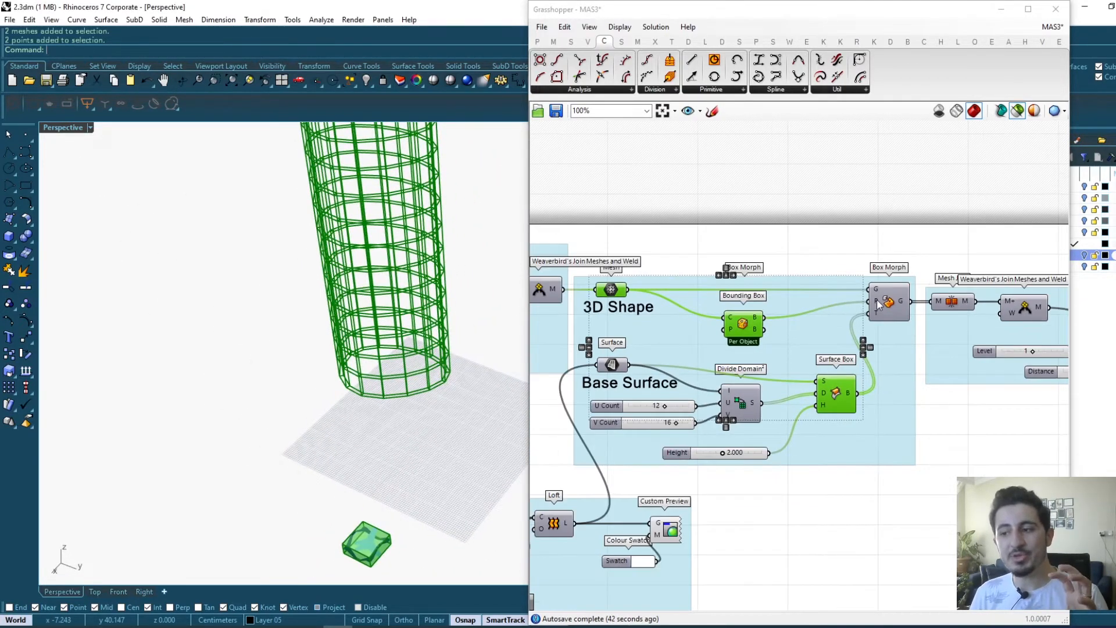
pyautogui.scroll(3)
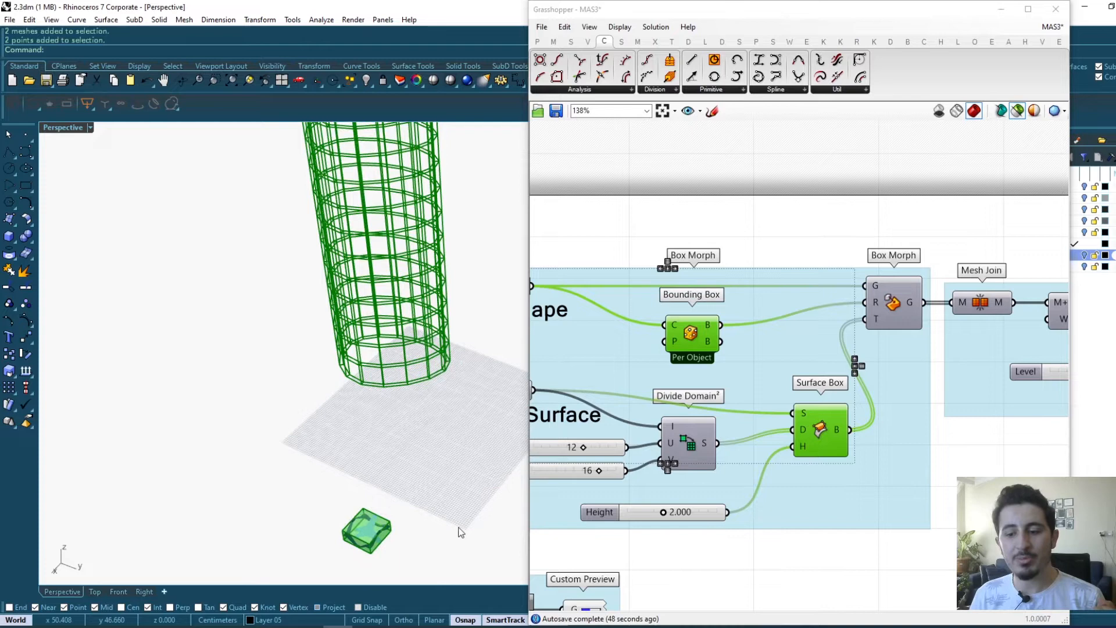
pyautogui.moveTo(875, 319)
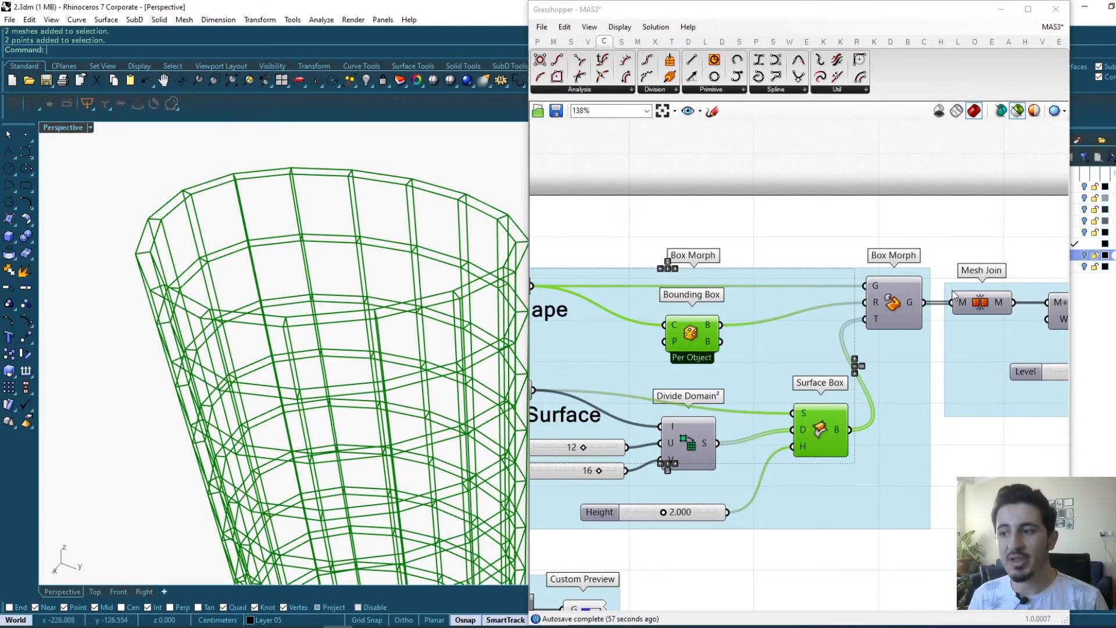
pyautogui.click(891, 302)
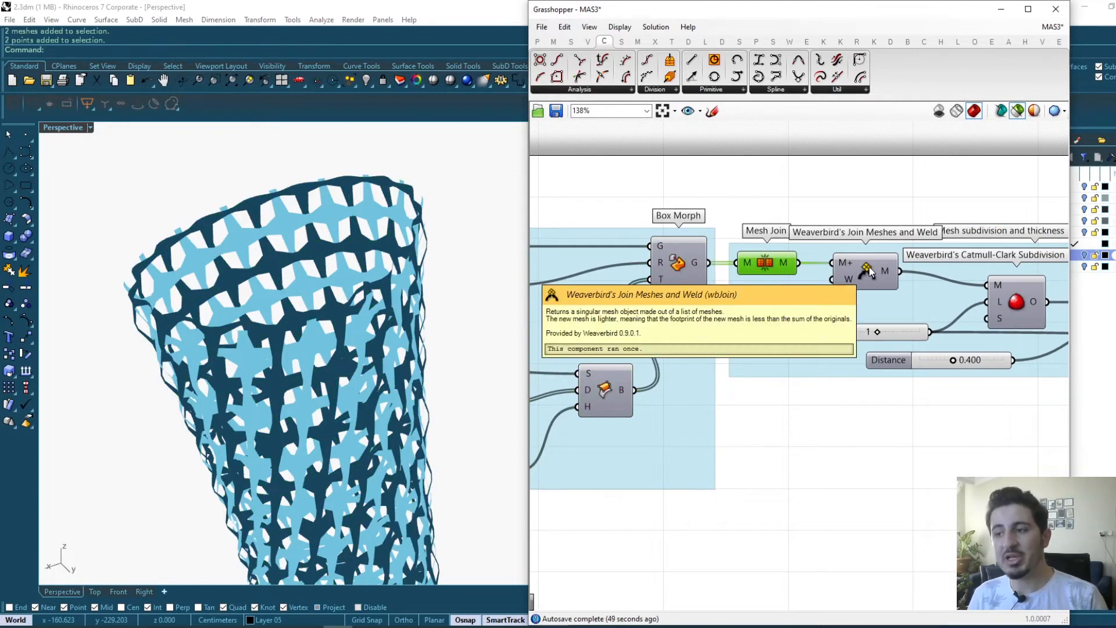
pyautogui.moveTo(884, 271)
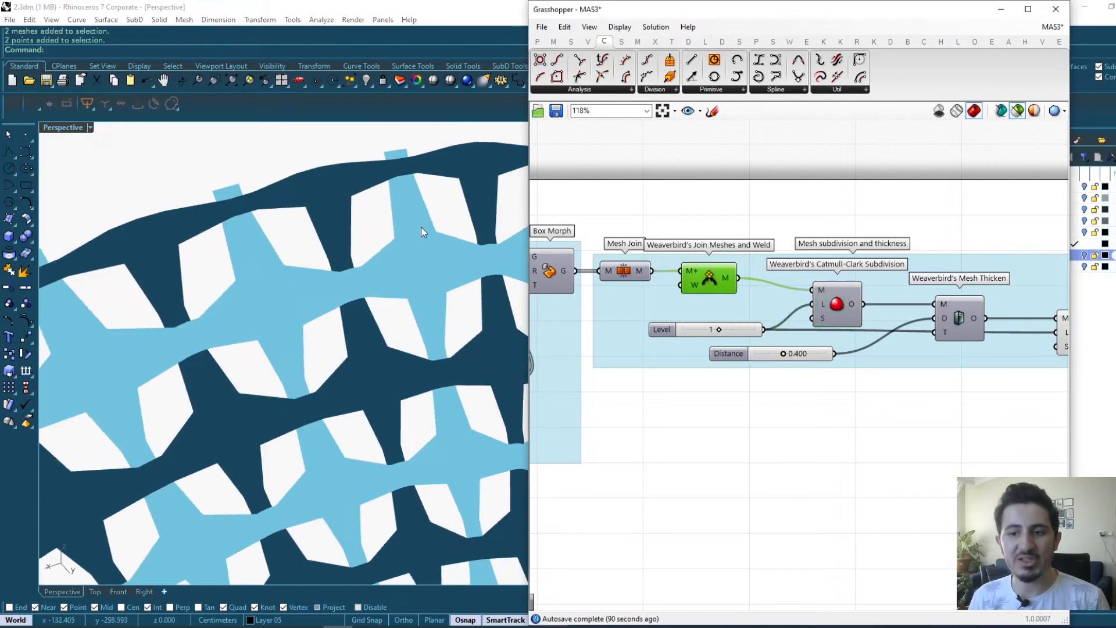
pyautogui.moveTo(403, 249)
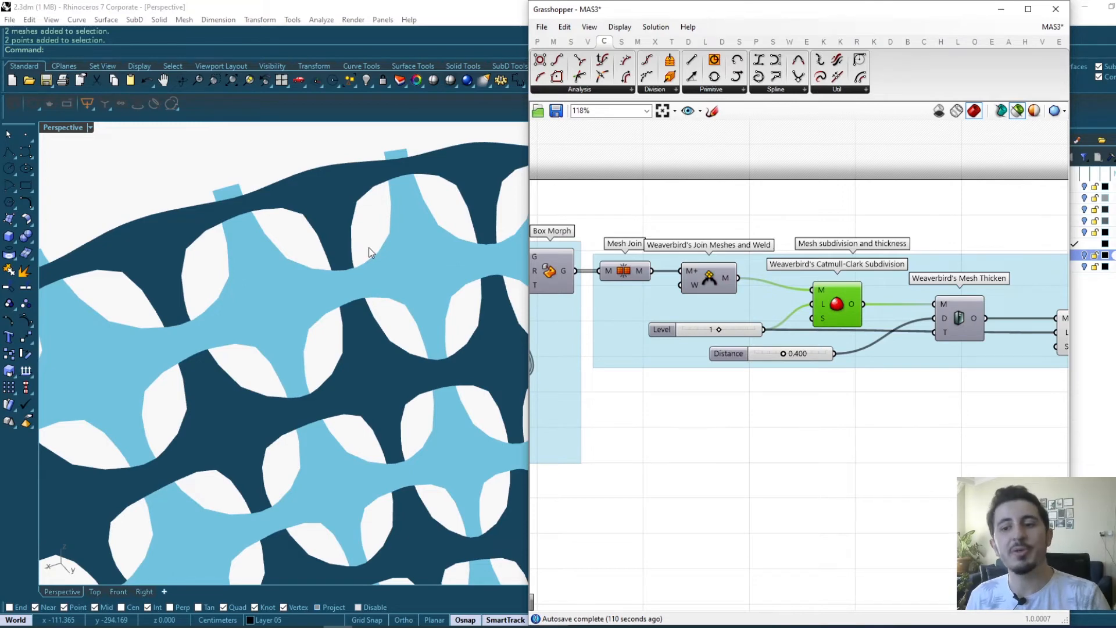
pyautogui.moveTo(360, 274)
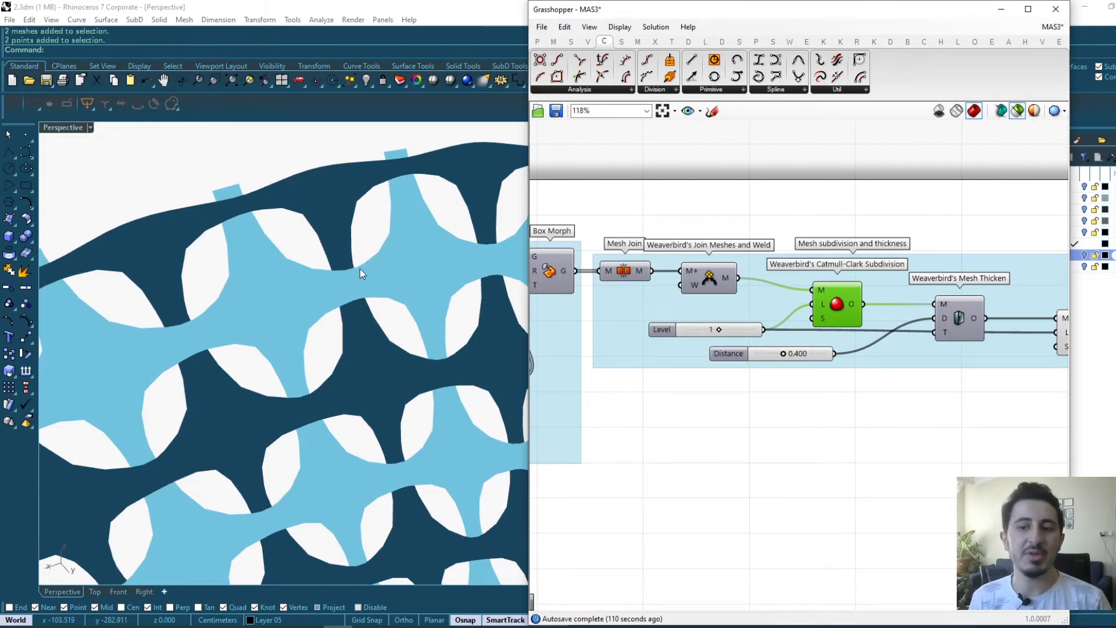
pyautogui.moveTo(389, 251)
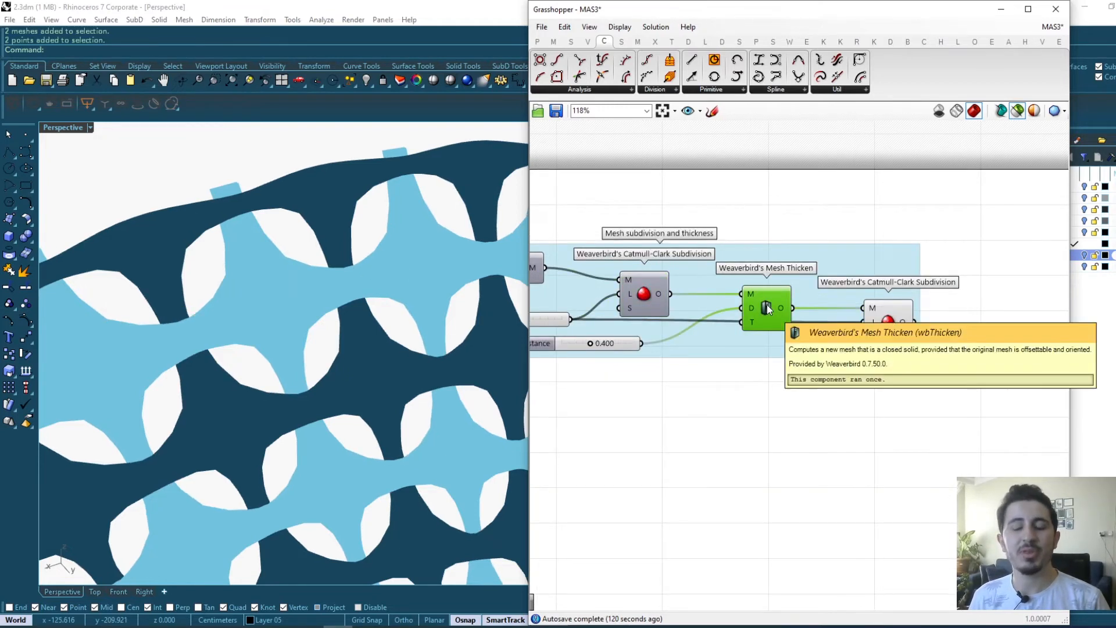
pyautogui.moveTo(780, 307)
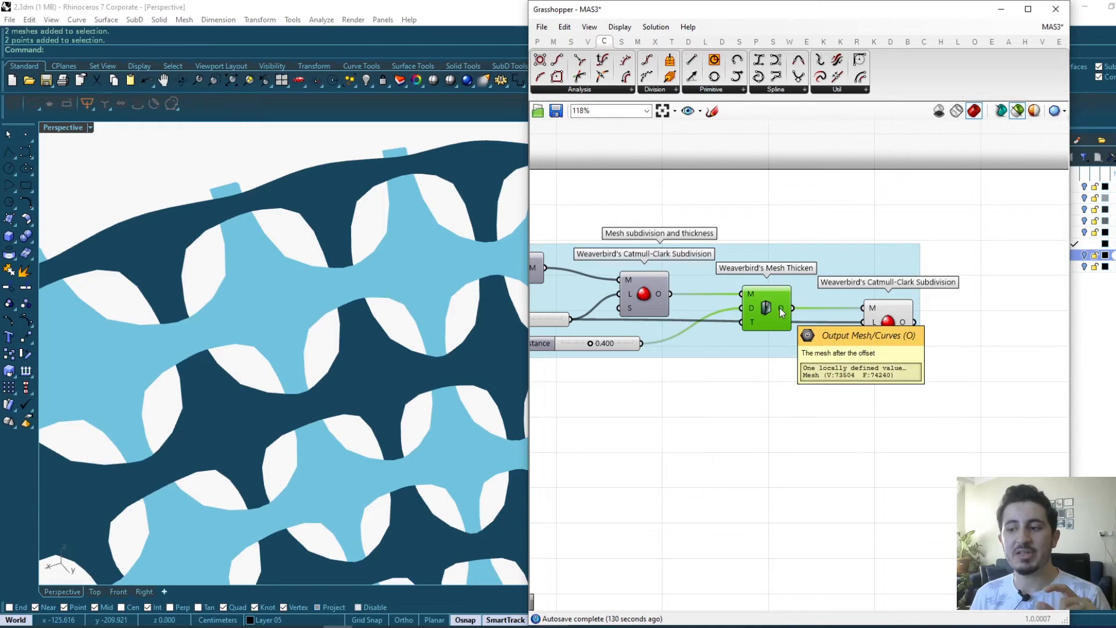
pyautogui.moveTo(727, 322)
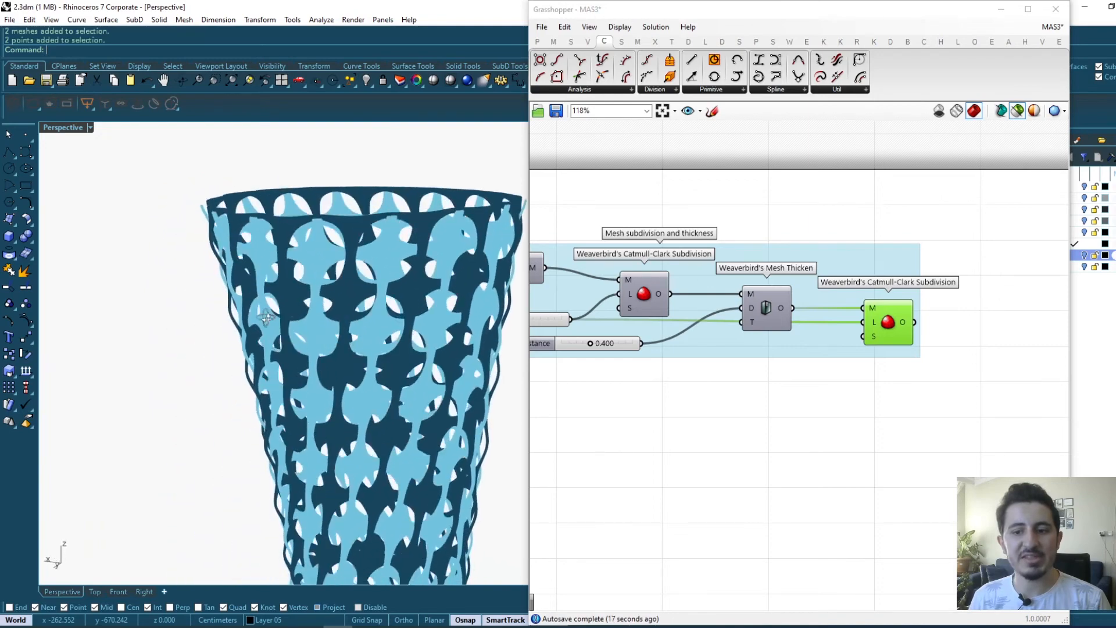
# Zoom in on the lattice thickened by 0.400 and subdivided again into a smooth woven shell.
pyautogui.scroll(3)
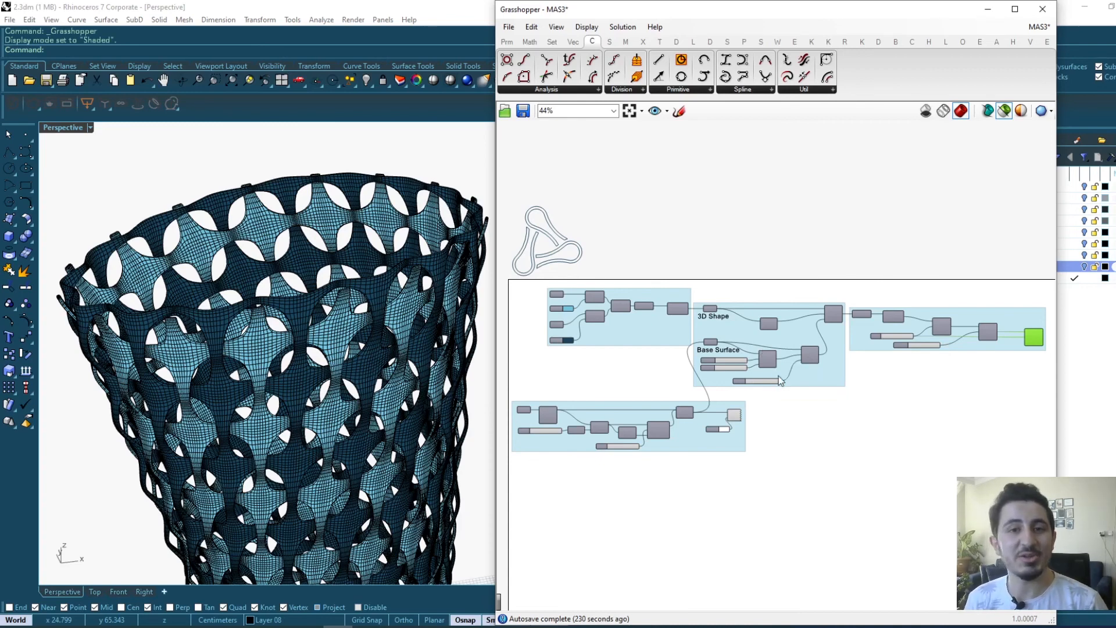
pyautogui.moveTo(852, 436)
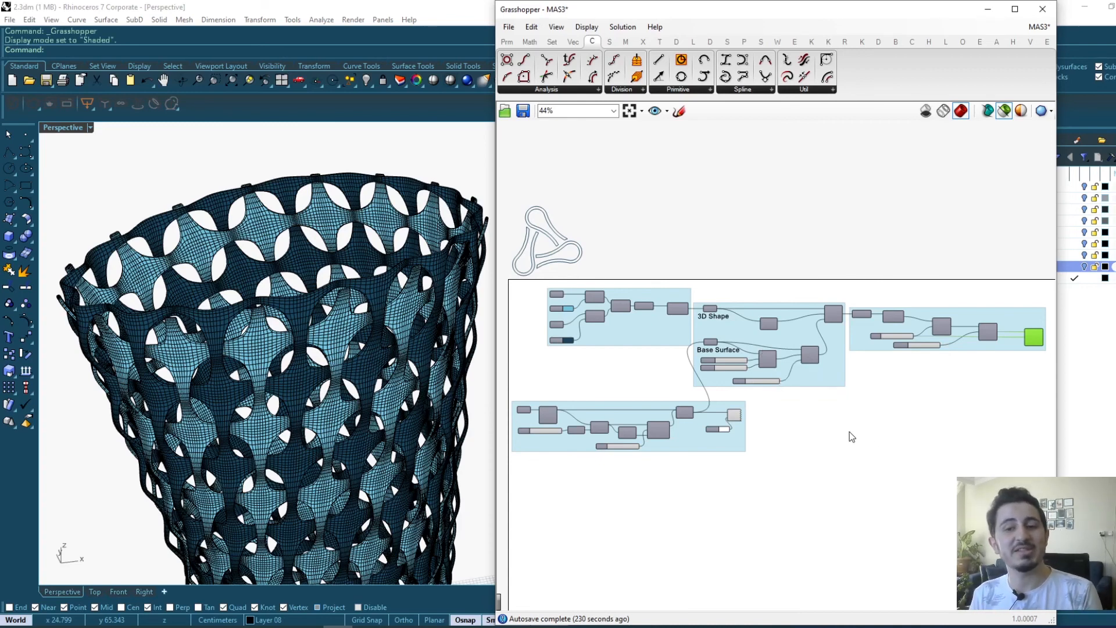